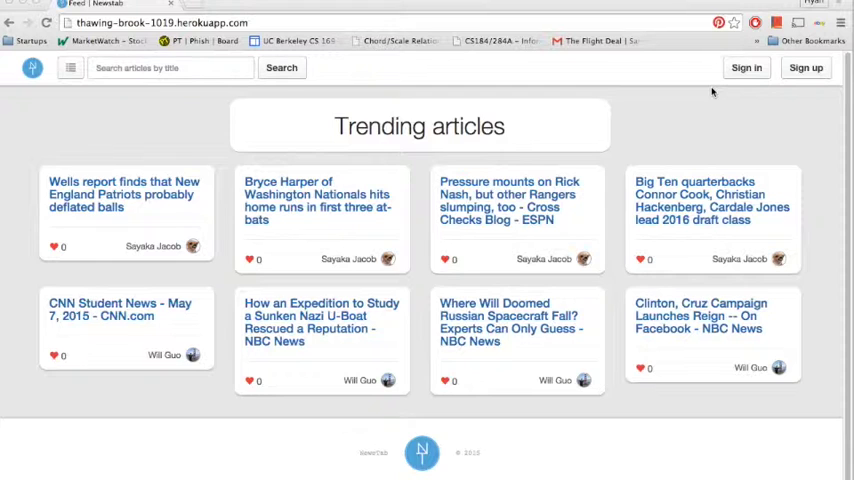
# Sign in to NewsTab with the Facebook account and return to trending articles.
pyautogui.click(746, 68)
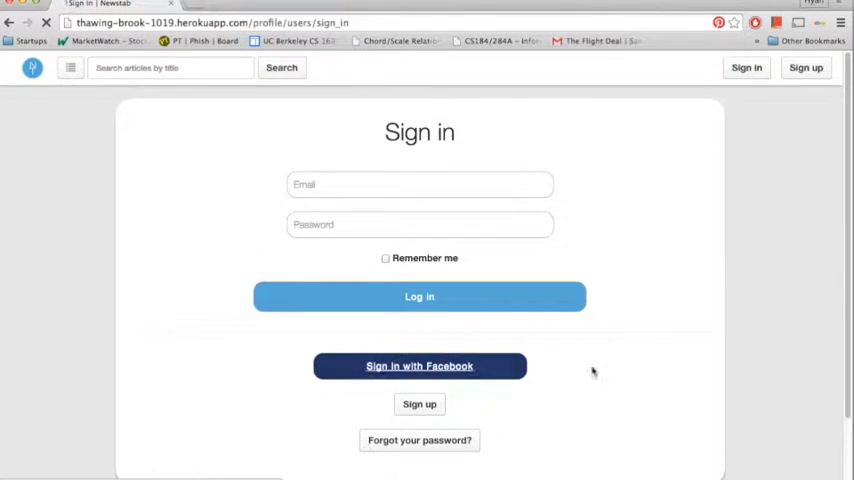
pyautogui.click(420, 364)
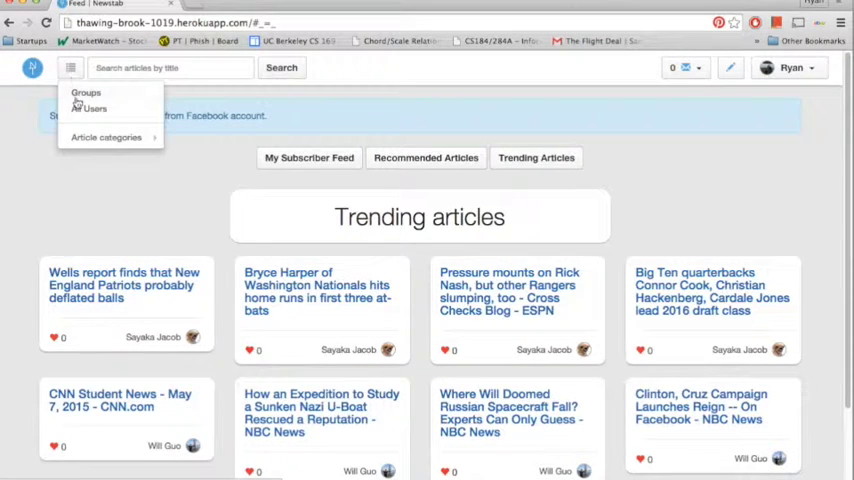
pyautogui.click(92, 108)
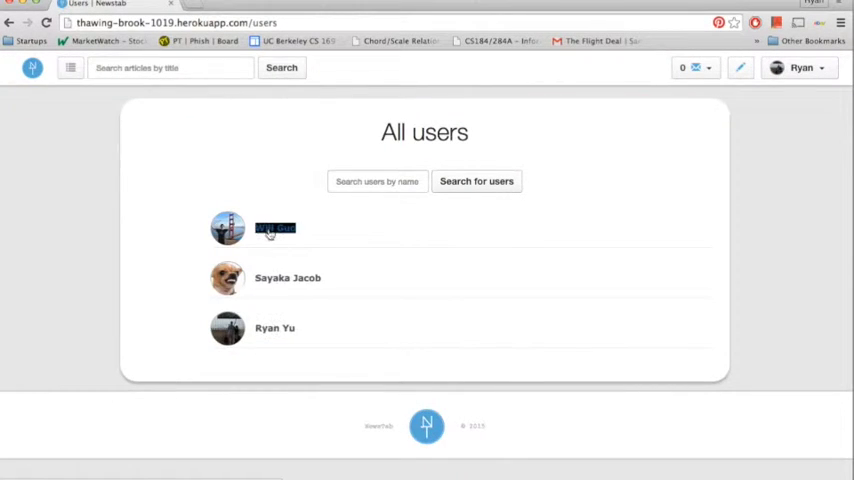
pyautogui.click(276, 228)
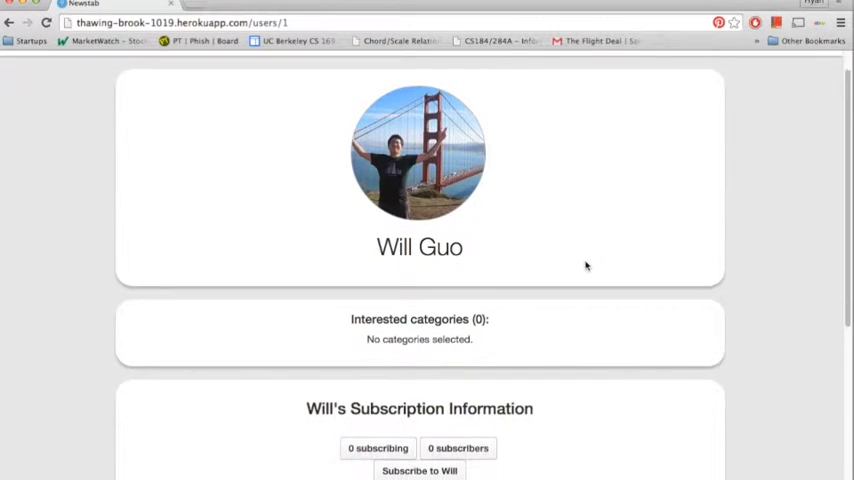
pyautogui.scroll(-3)
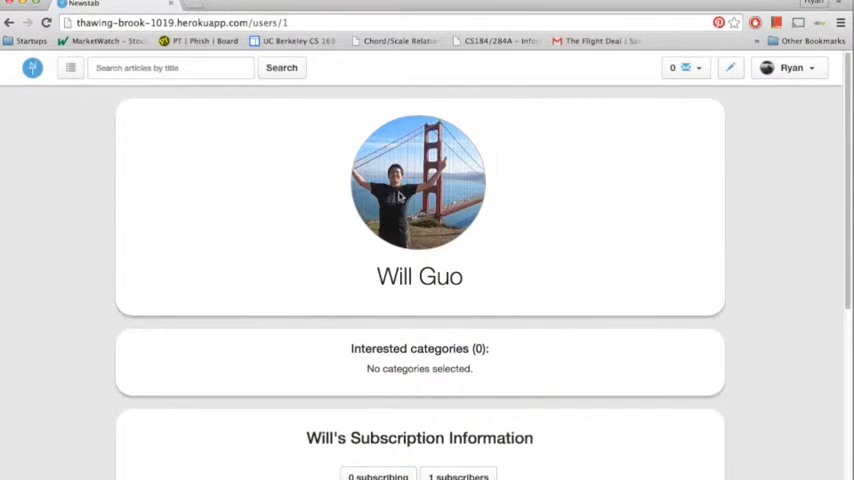
pyautogui.moveTo(384, 194)
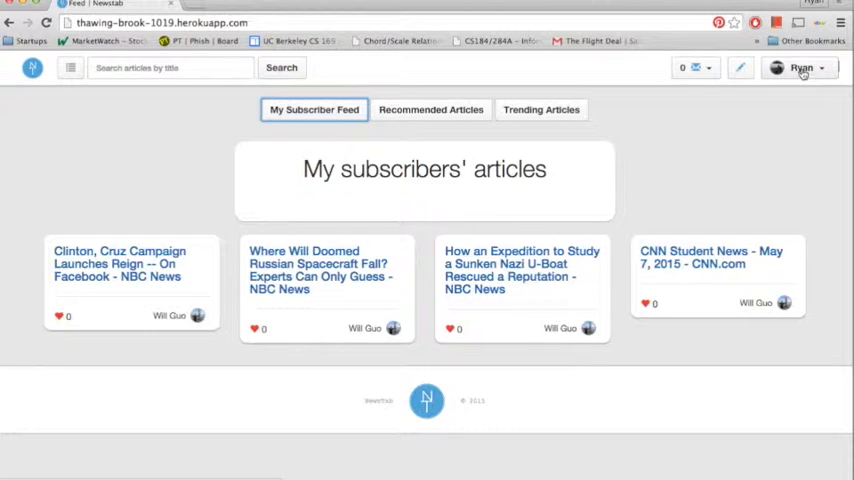
pyautogui.click(796, 68)
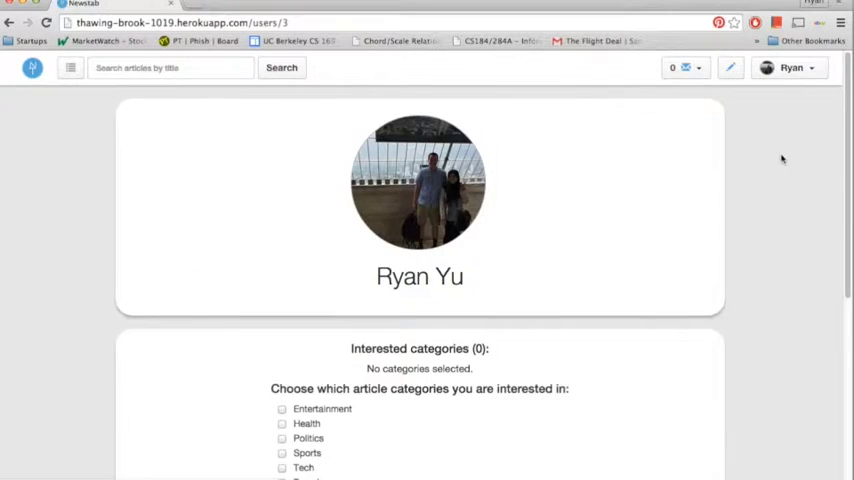
pyautogui.scroll(-3)
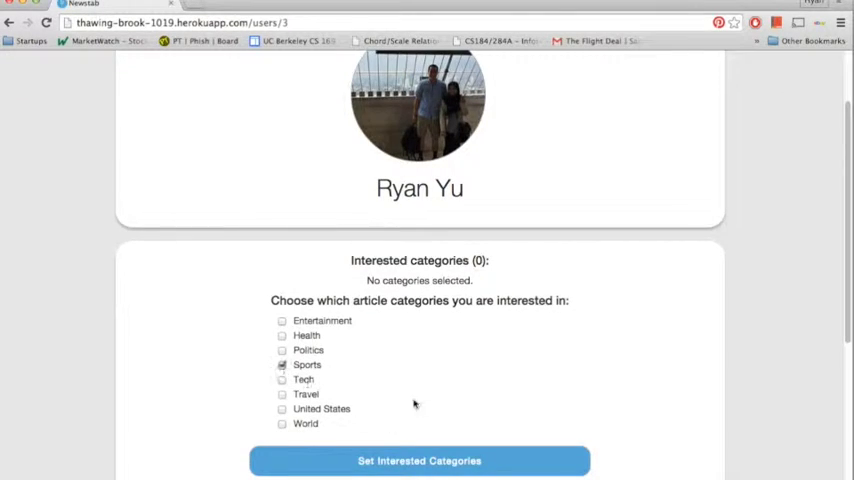
pyautogui.click(420, 460)
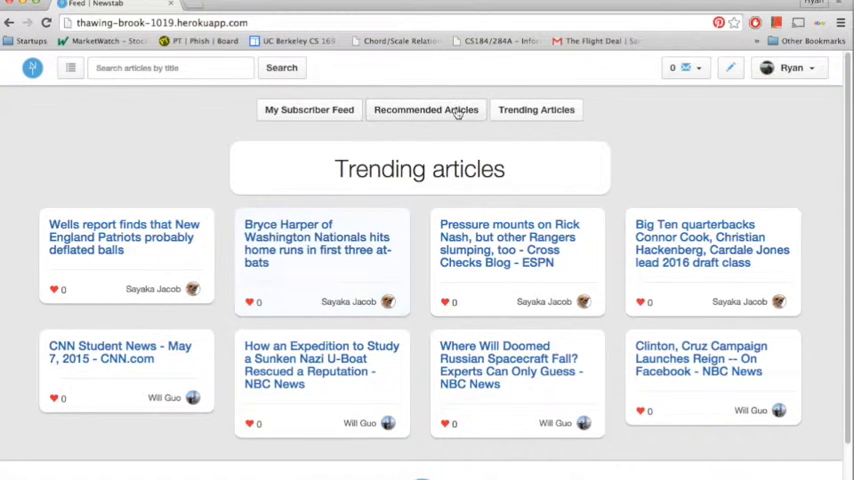
# Browse the recommended articles and trending articles feeds.
pyautogui.click(432, 108)
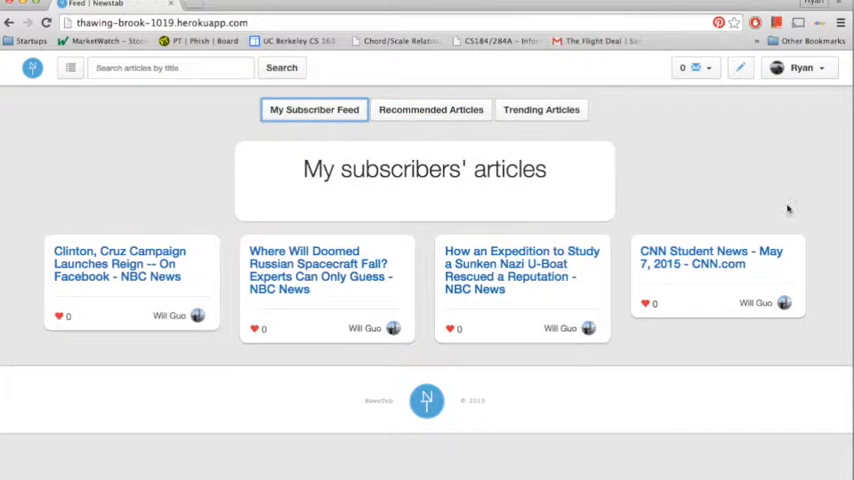
pyautogui.click(536, 108)
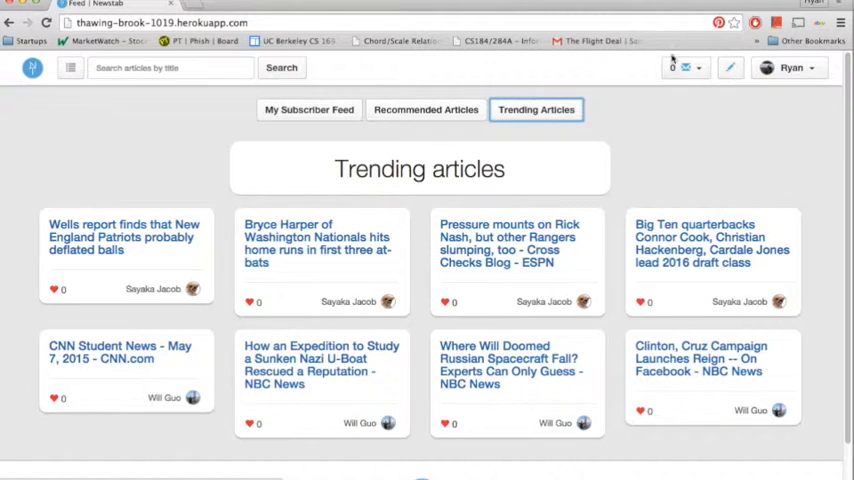
pyautogui.click(70, 68)
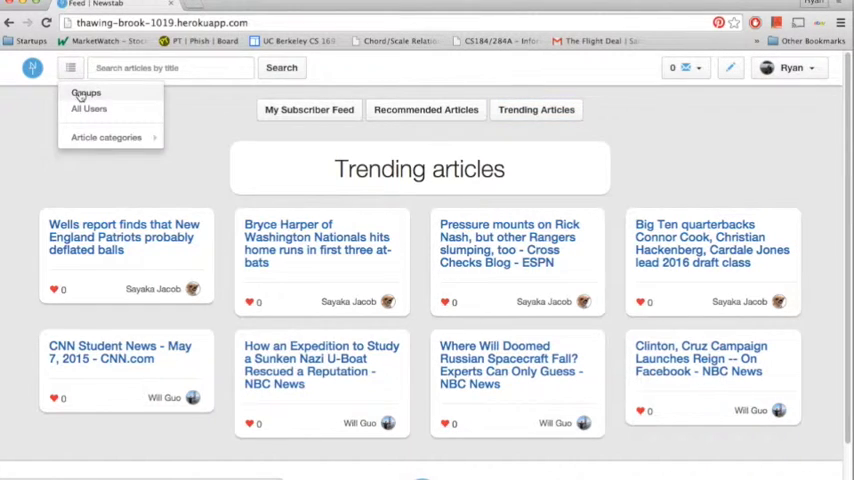
# Create a new group named Phish on the groups page.
pyautogui.click(86, 92)
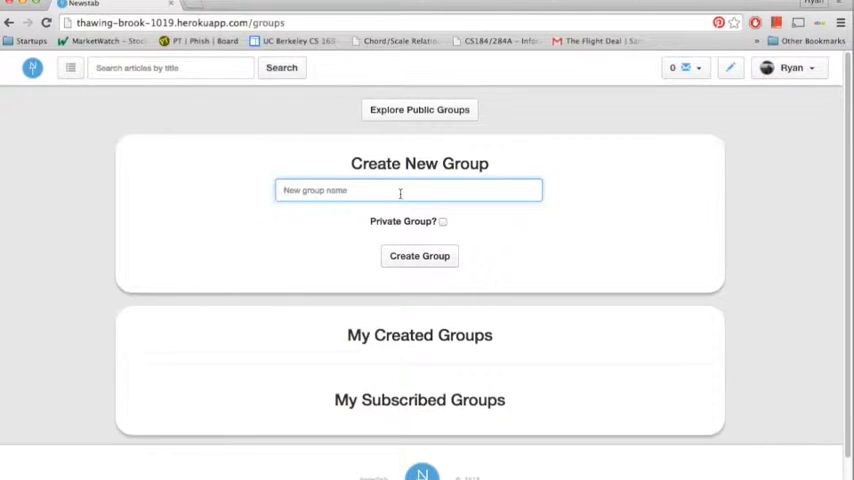
pyautogui.write('Phish')
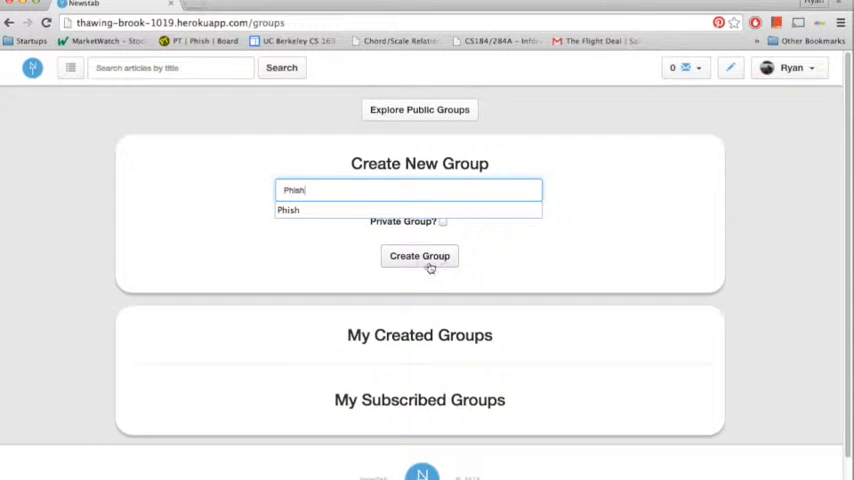
pyautogui.click(420, 256)
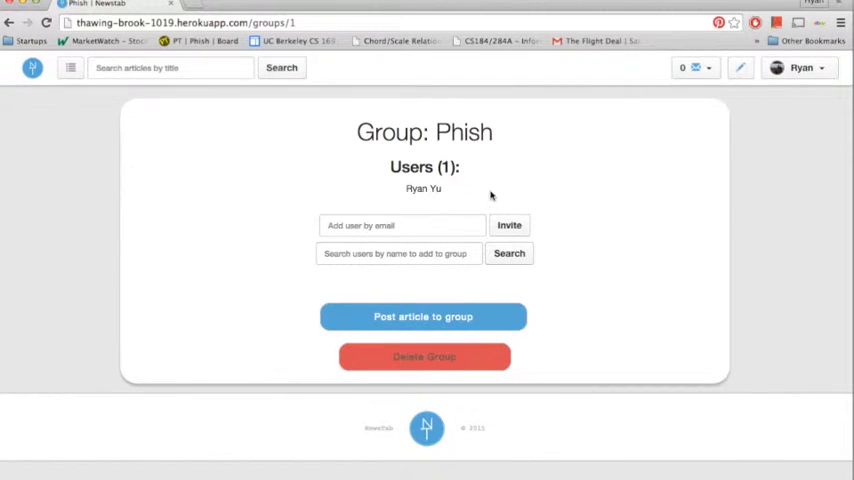
pyautogui.write('w')
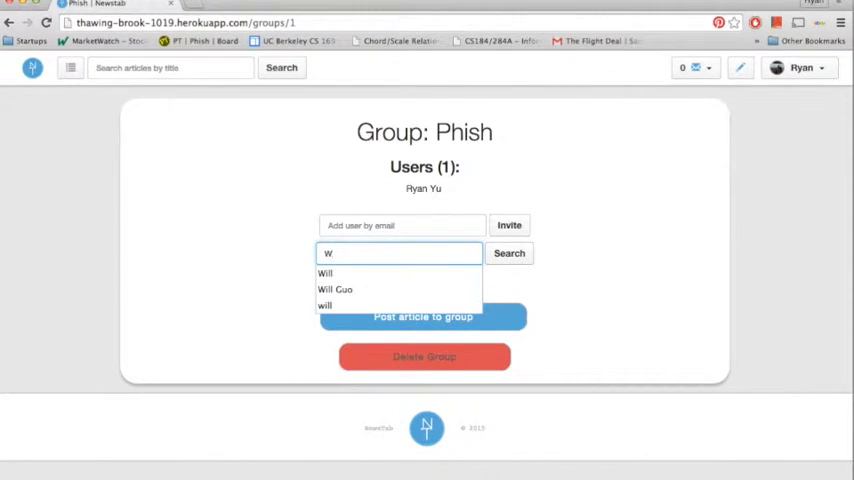
pyautogui.write('Sayaka')
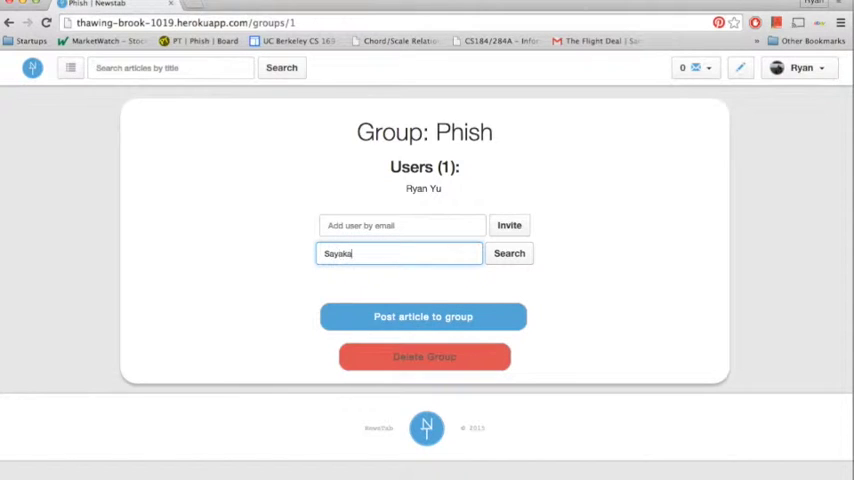
pyautogui.click(508, 252)
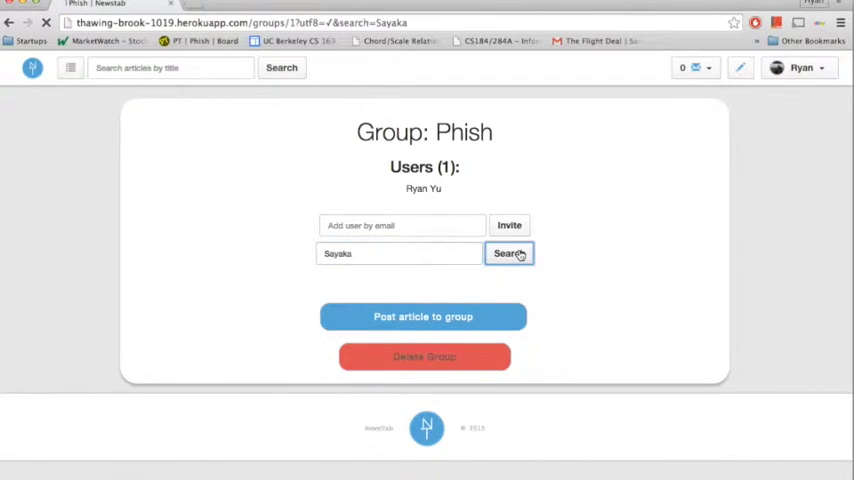
pyautogui.click(508, 252)
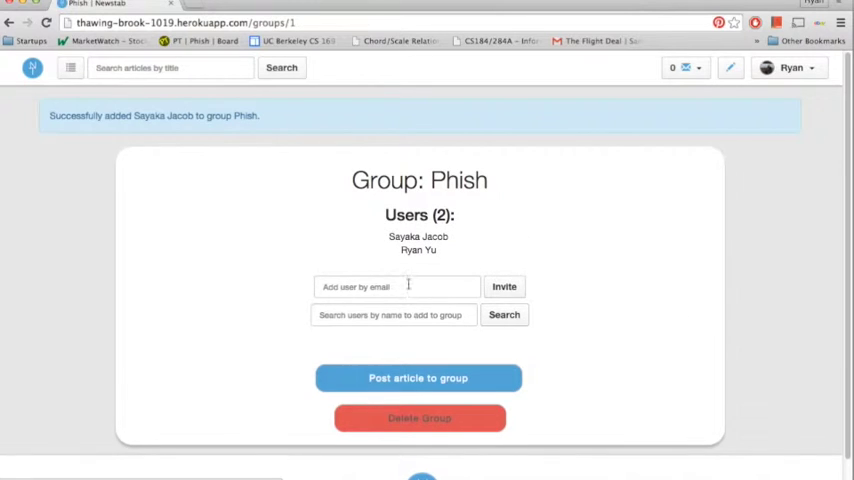
pyautogui.write('will')
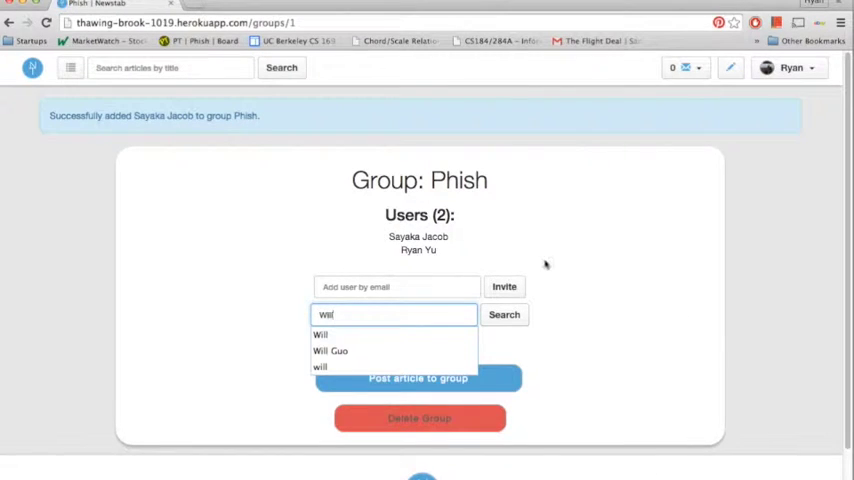
pyautogui.click(504, 314)
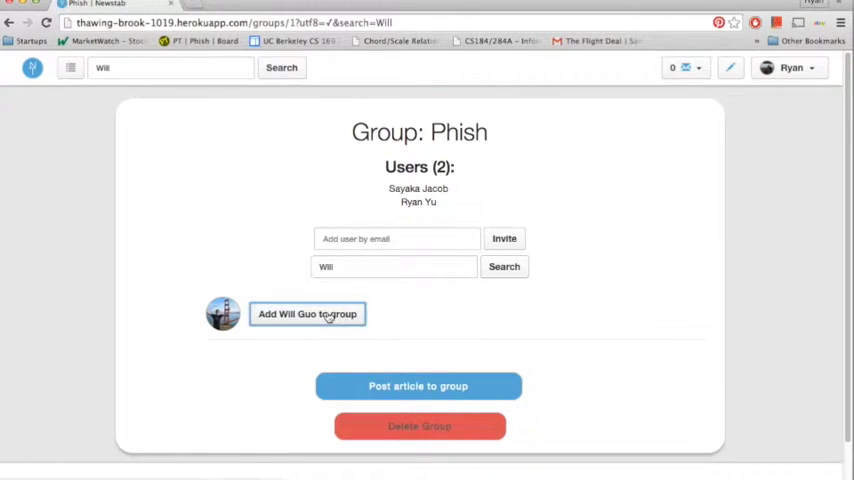
pyautogui.click(308, 312)
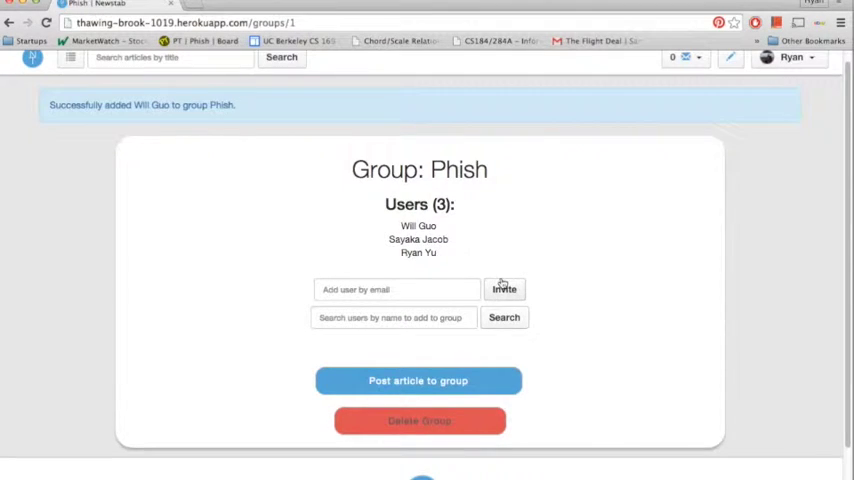
pyautogui.click(70, 56)
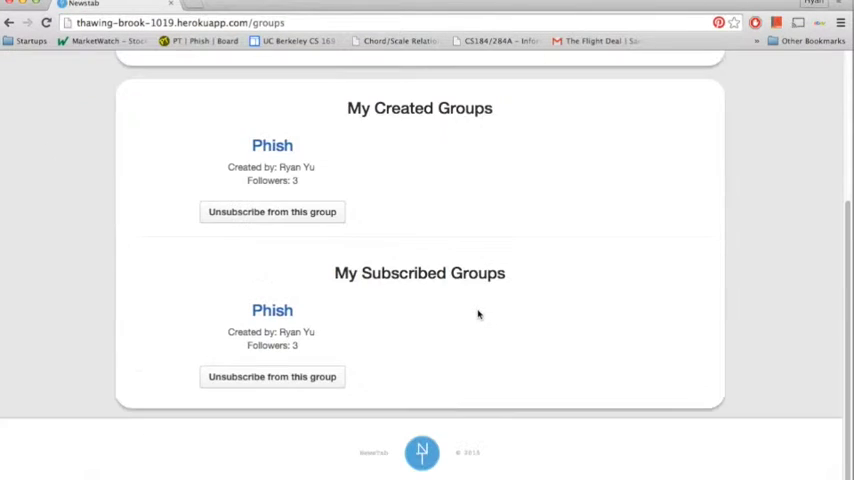
# Review Phish under created, subscribed and public groups, then open the Phish group.
pyautogui.scroll(3)
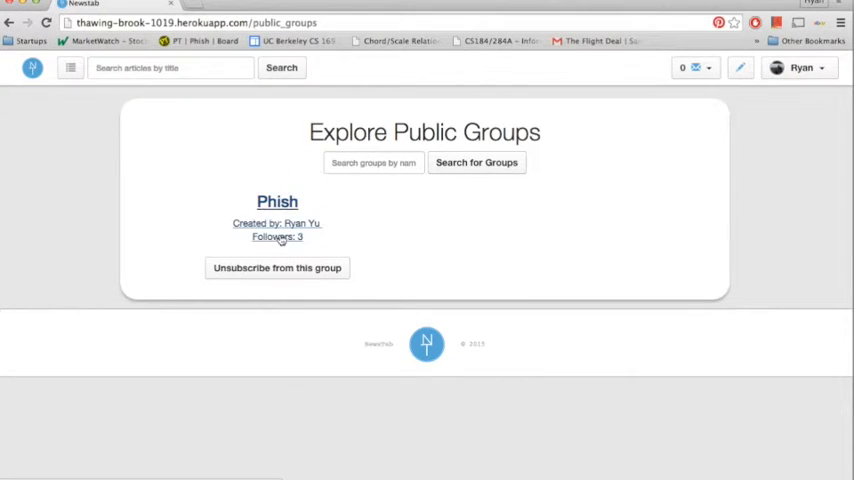
pyautogui.click(70, 68)
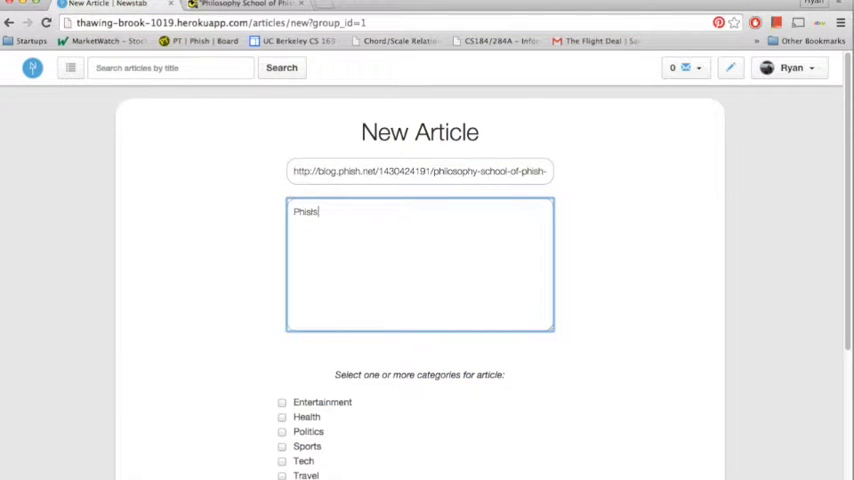
# Post the Phish blog link with text 'Phish is the greatest' under Entertainment.
pyautogui.write('Phish is the greatest')
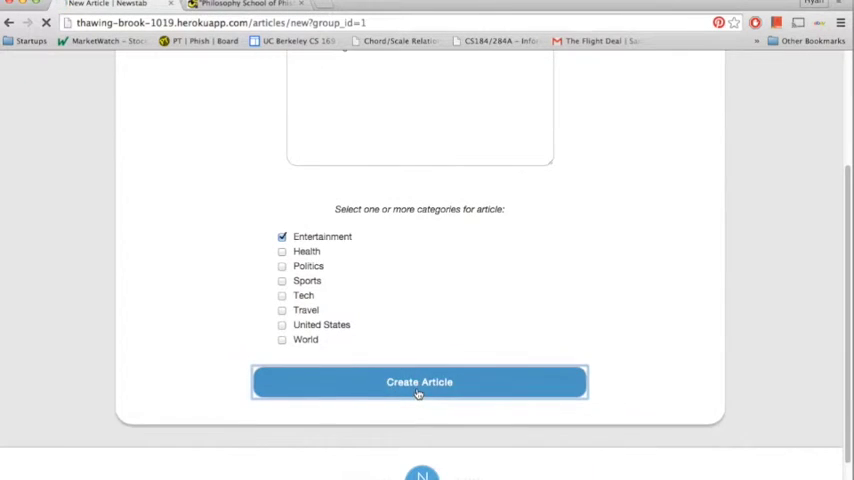
pyautogui.click(420, 382)
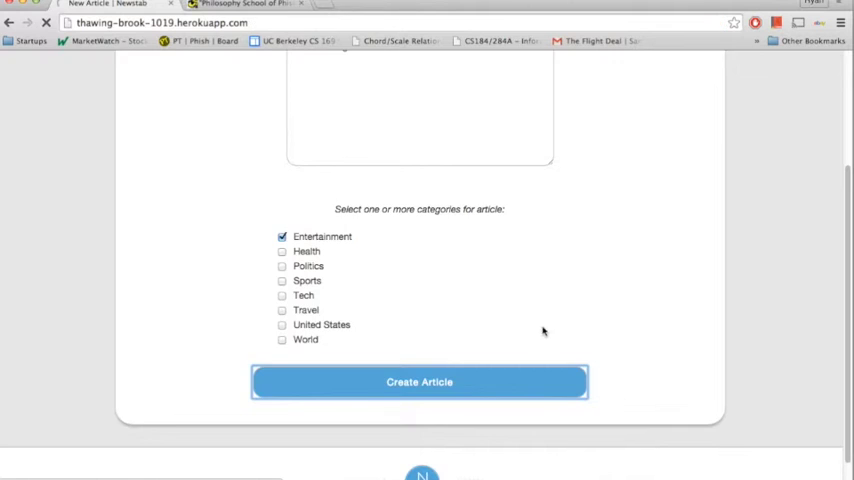
# View the new Phish article under the Entertainment article category.
pyautogui.click(420, 382)
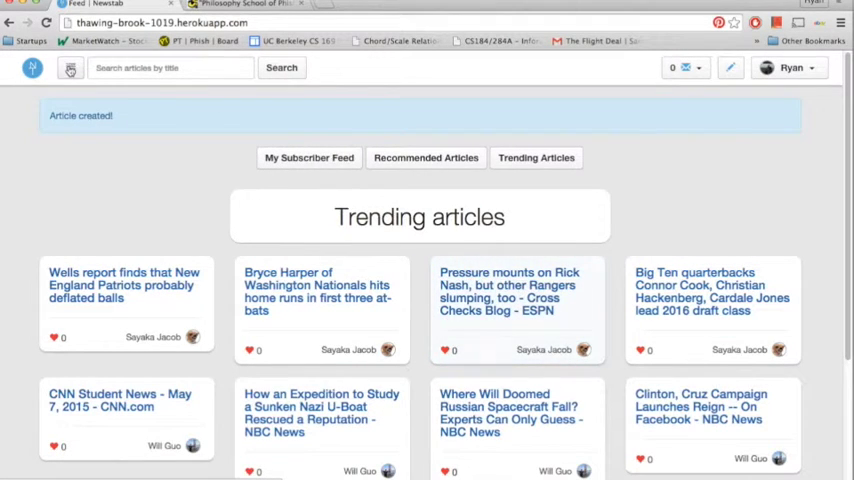
pyautogui.click(70, 68)
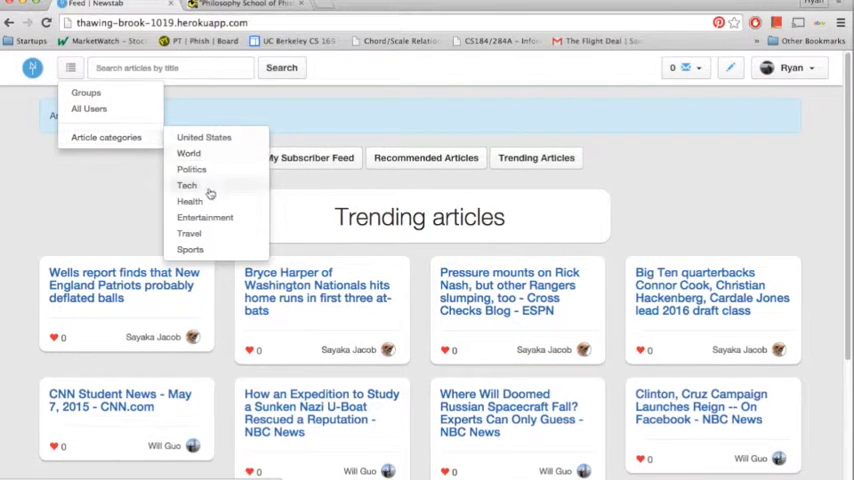
pyautogui.click(204, 216)
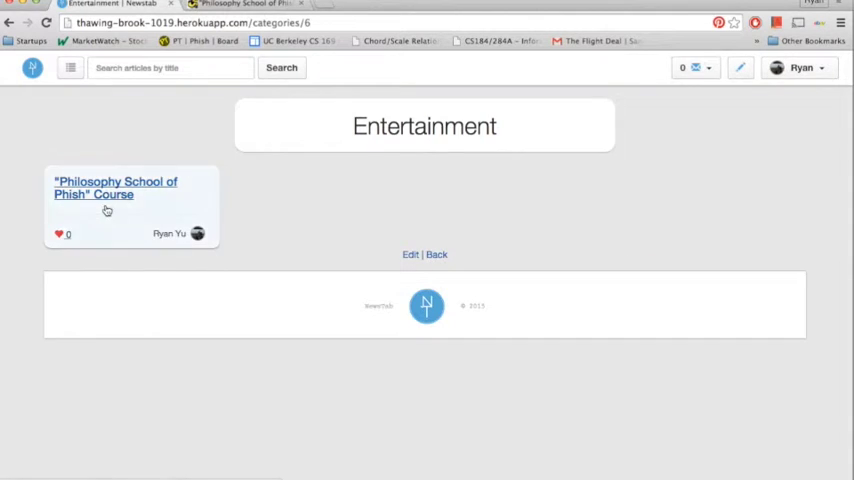
# Go to the Phish group page listing the article.
pyautogui.click(70, 68)
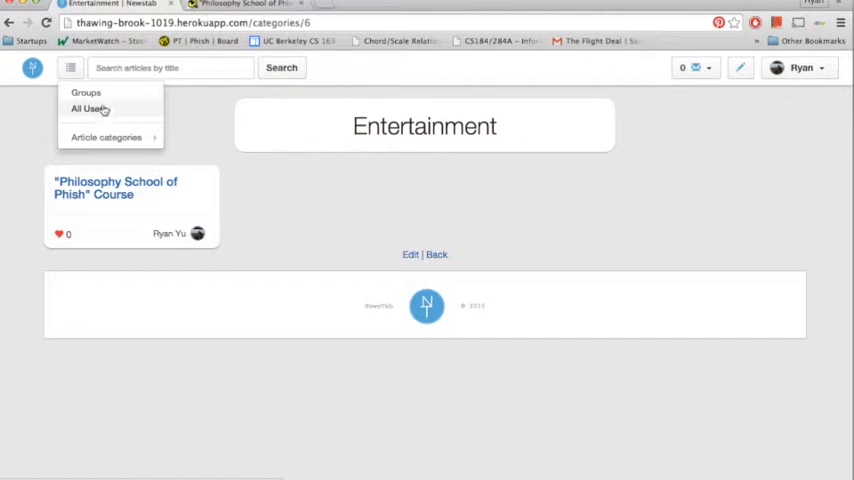
pyautogui.click(86, 92)
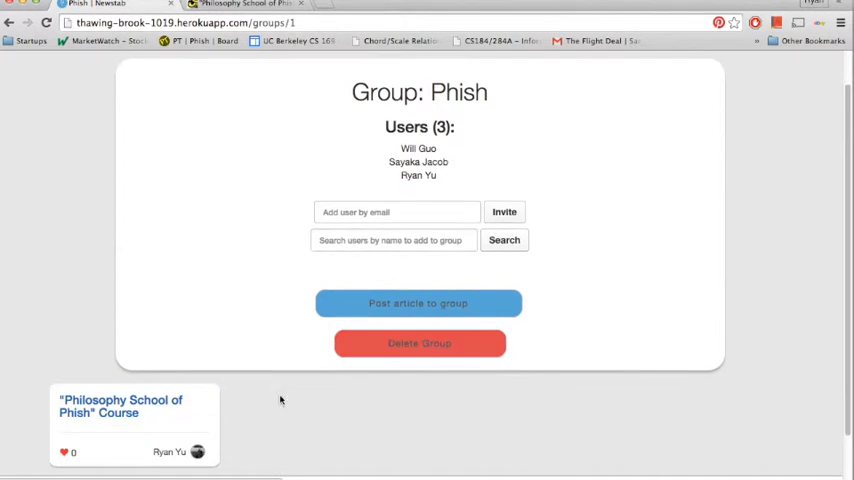
# Like the Philosophy School of Phish article and post the comment 'Phish is the greatest'.
pyautogui.click(120, 406)
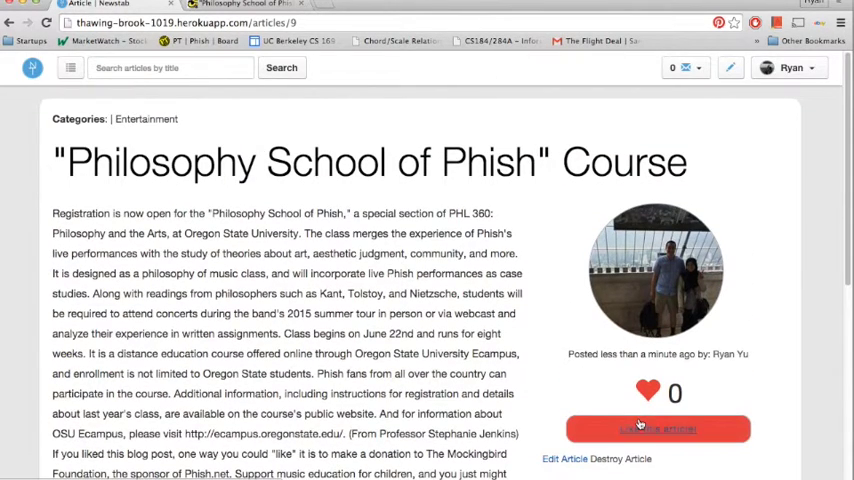
pyautogui.click(658, 428)
pyautogui.write('I know, Phish is the greatest!')
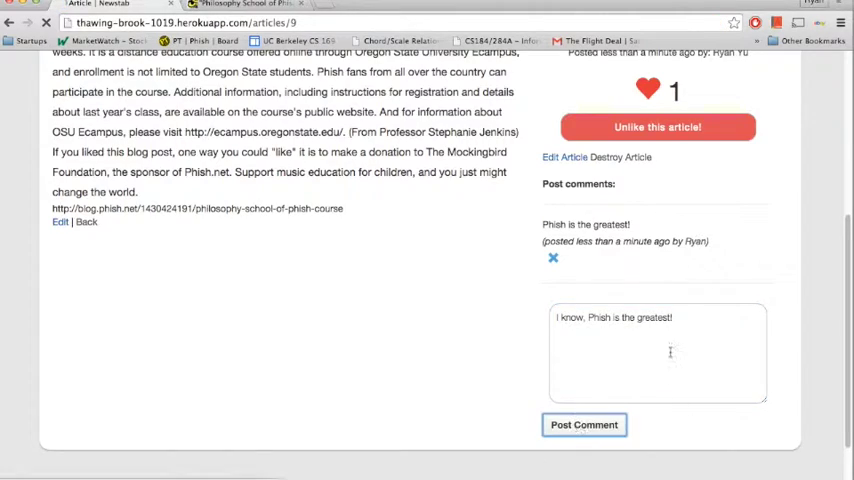
pyautogui.click(584, 424)
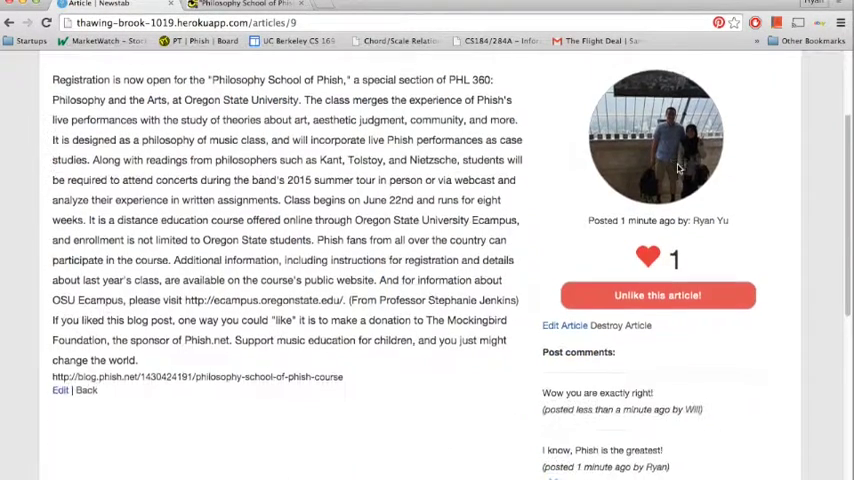
pyautogui.scroll(-3)
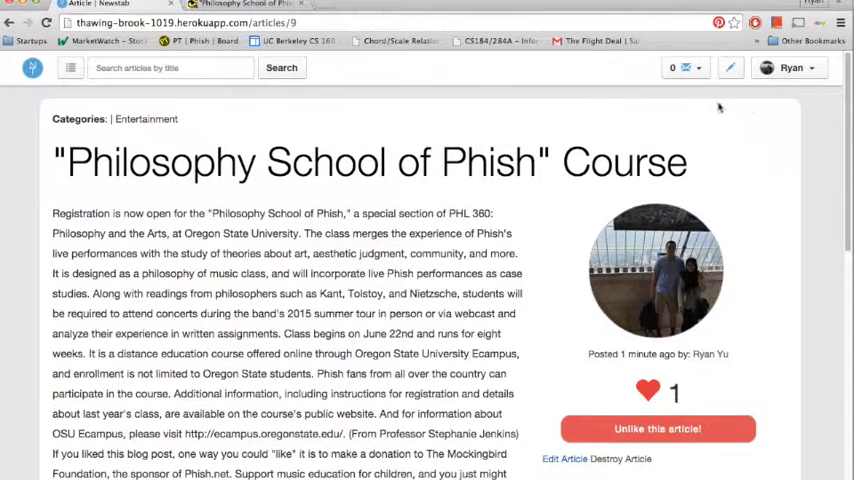
# Sign out of NewsTab from the account menu.
pyautogui.click(790, 68)
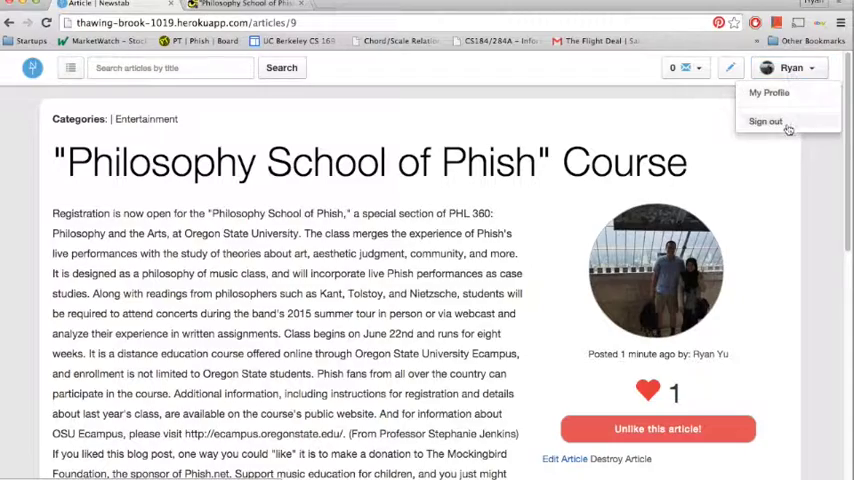
pyautogui.click(766, 120)
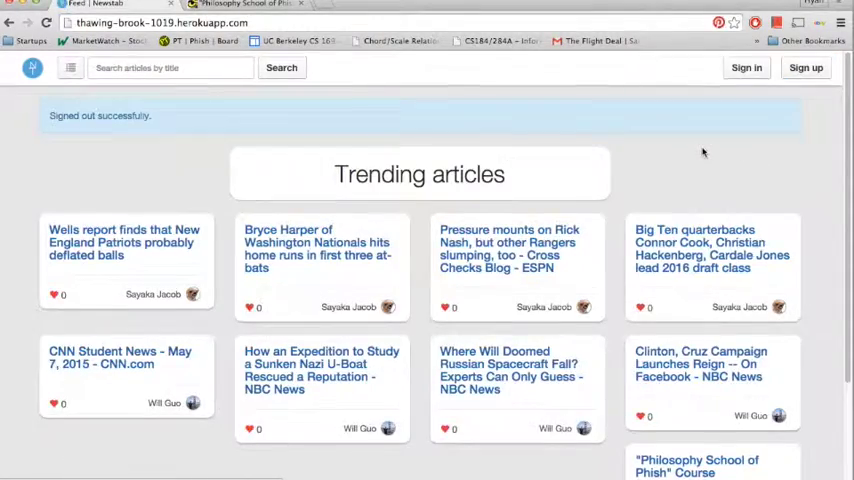